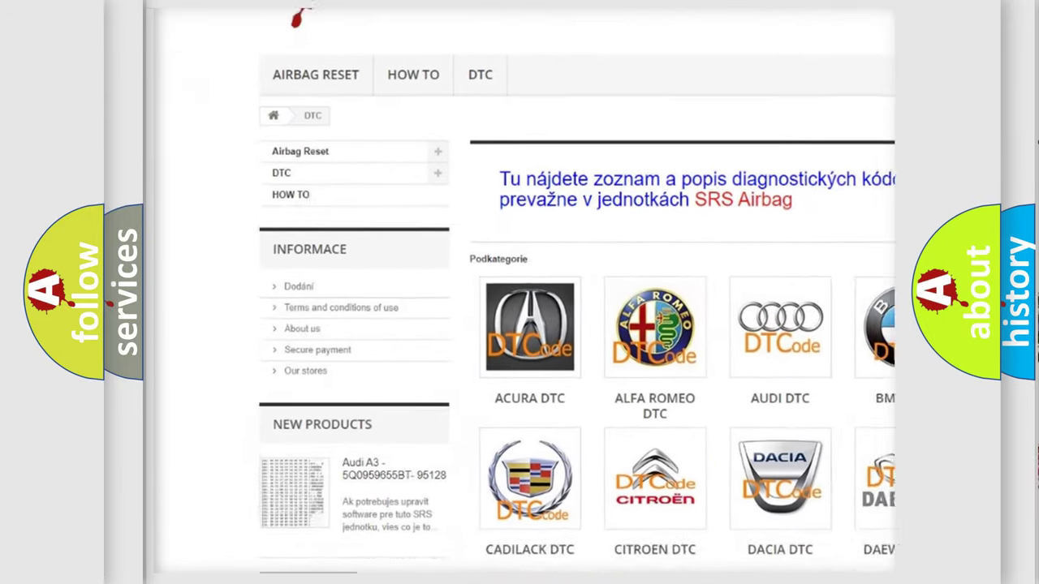
scroll(down, 3)
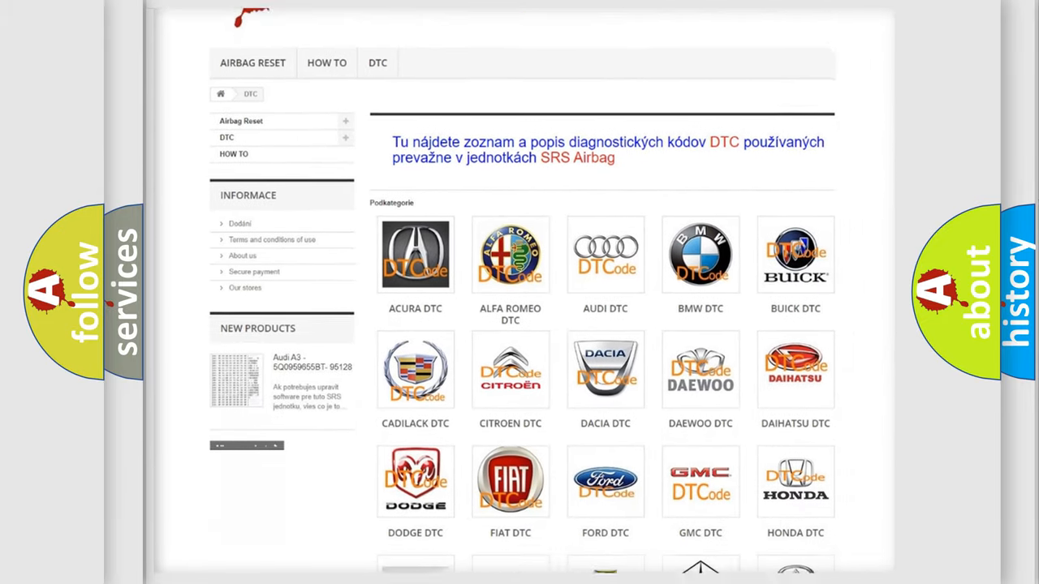
scroll(down, 3)
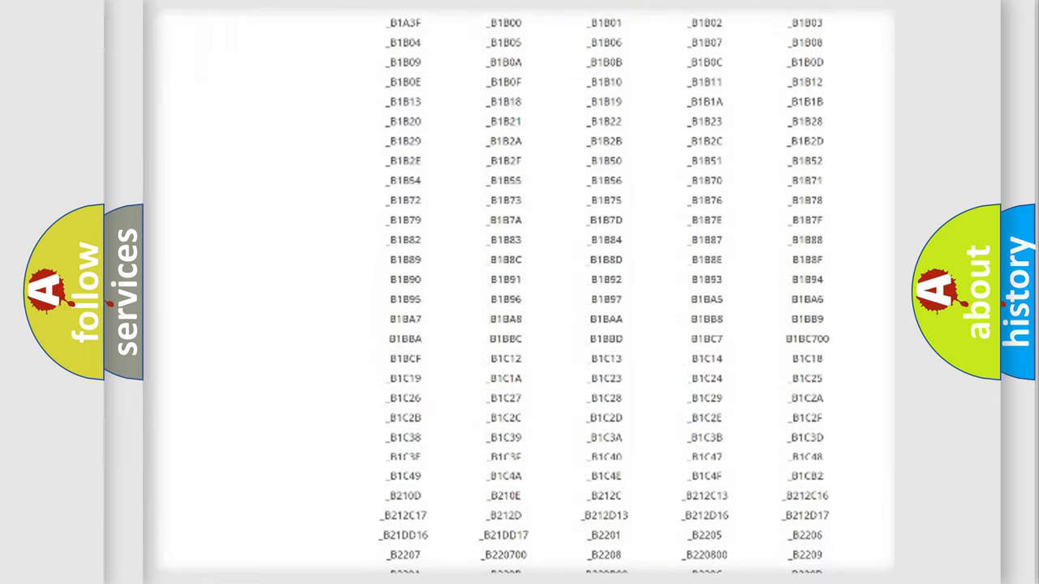
scroll(down, 3)
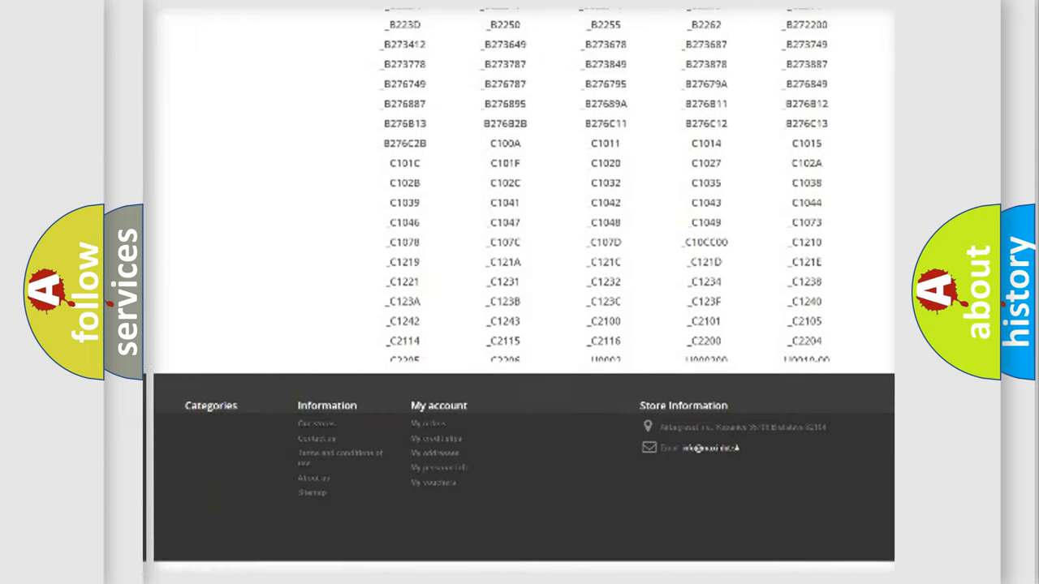
scroll(up, 3)
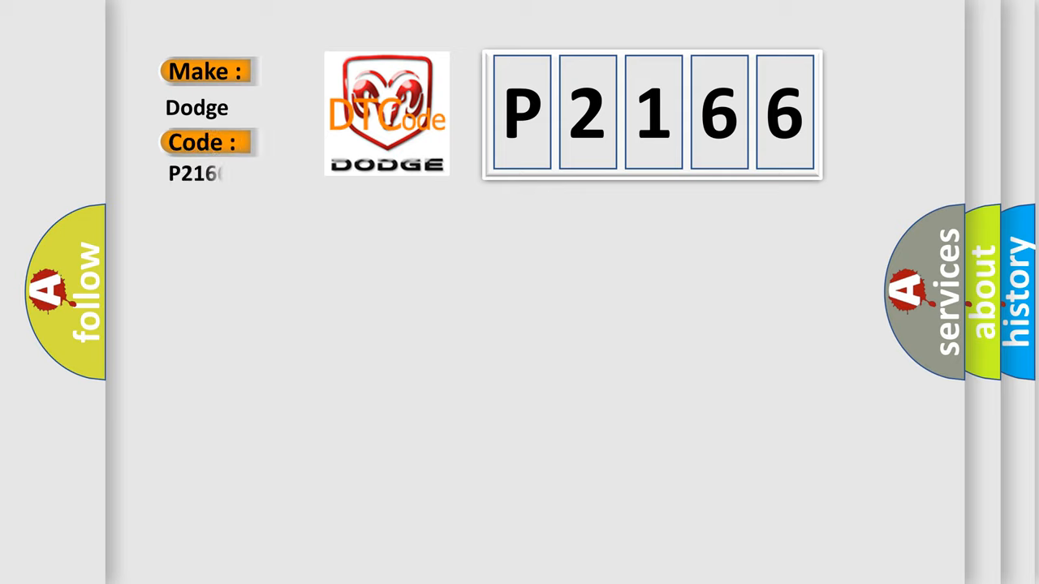
text(6)
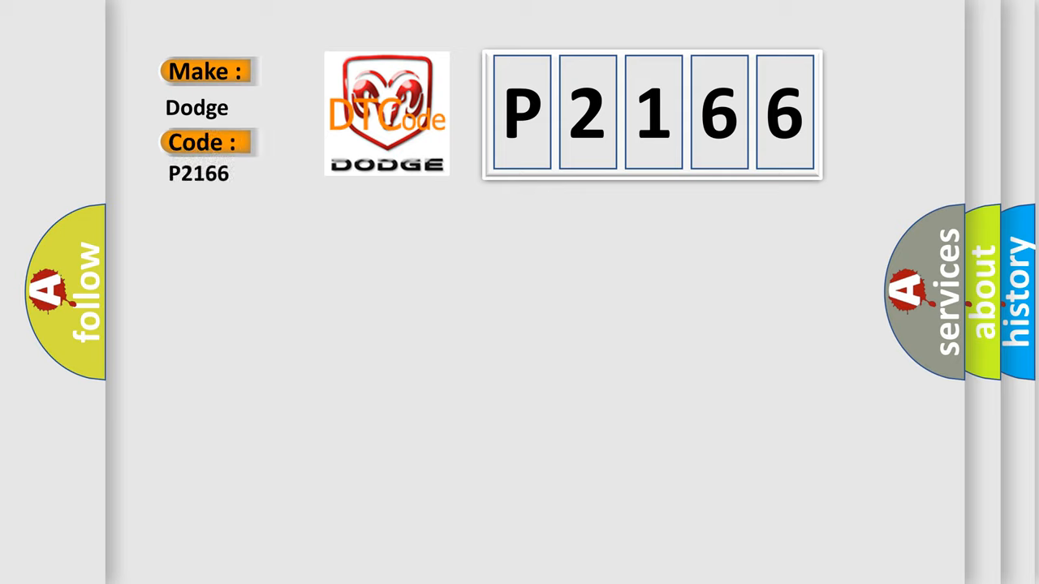